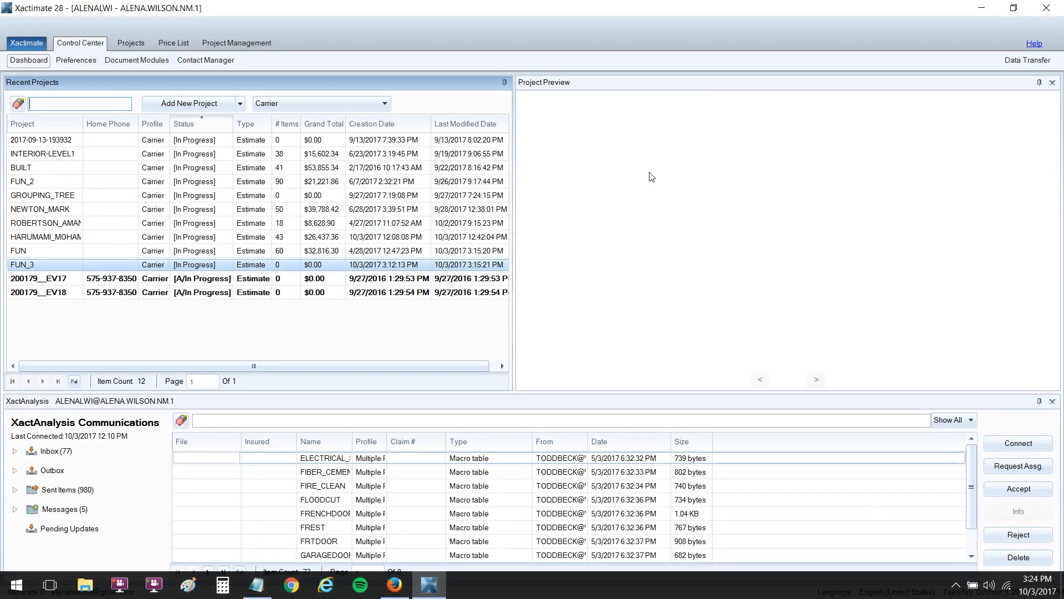
{"action": "mouse_move", "coordinate": [428, 85]}
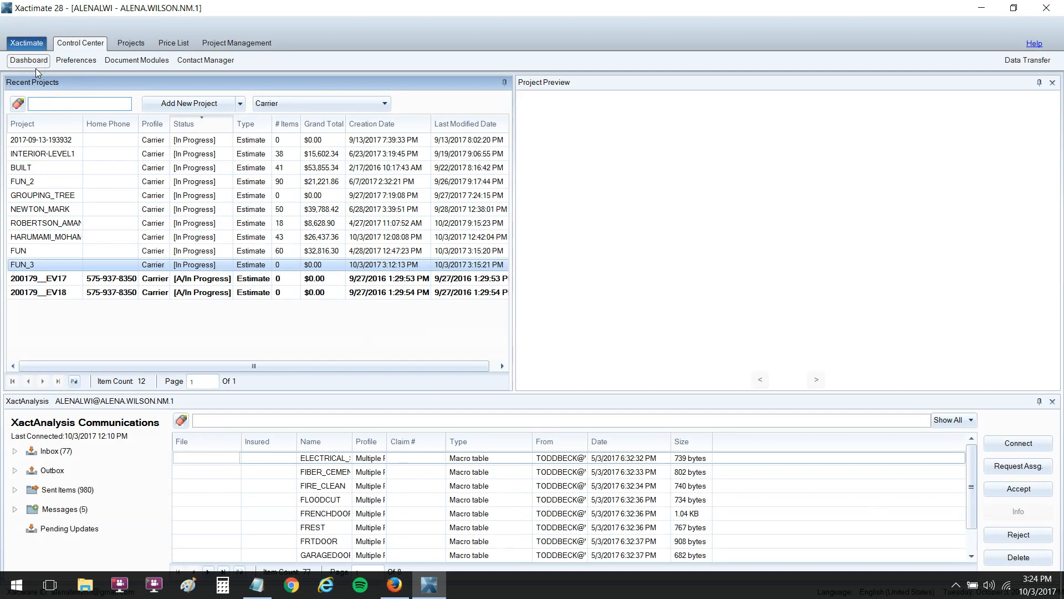
{"action": "mouse_move", "coordinate": [130, 43]}
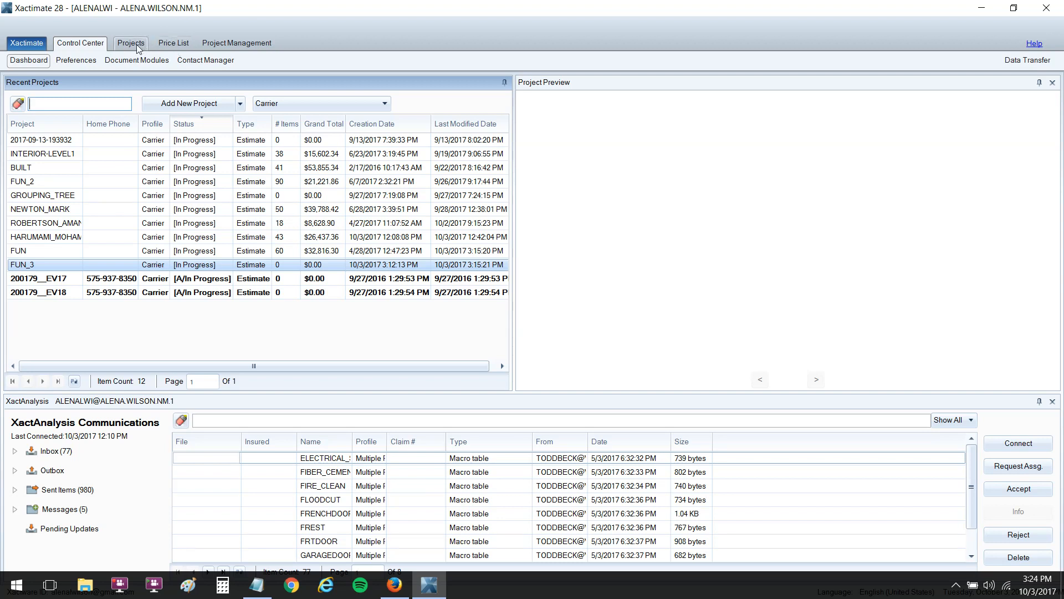
Step: Filter the price lists by 'mn' and start a Duplicate of MNMN8X_OCT17
{"action": "left_click", "coordinate": [131, 43]}
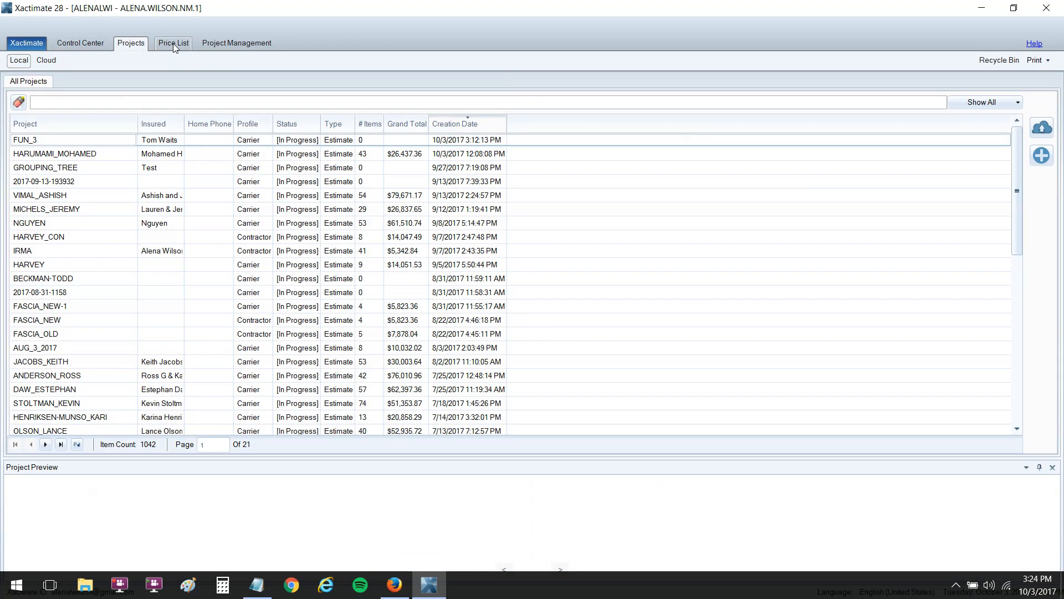
{"action": "left_click", "coordinate": [173, 43]}
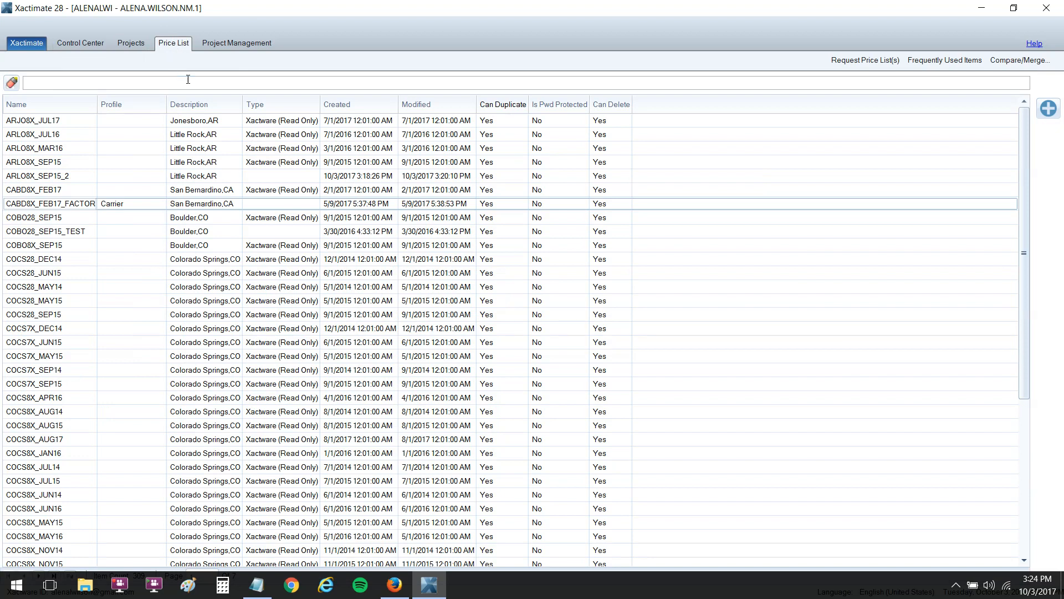
{"action": "type", "text": "mn"}
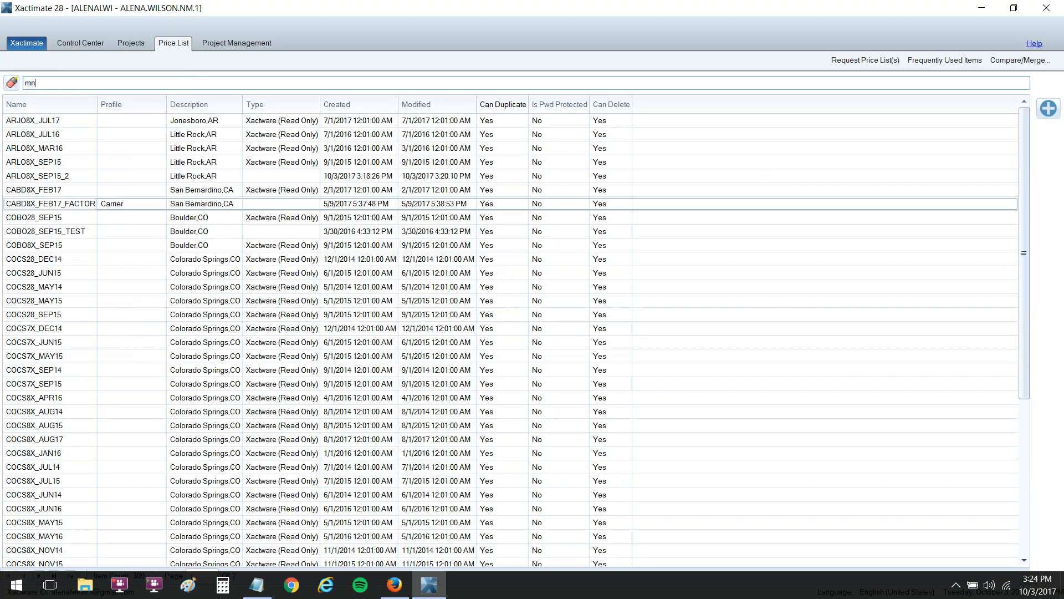
{"action": "type", "text": "mn"}
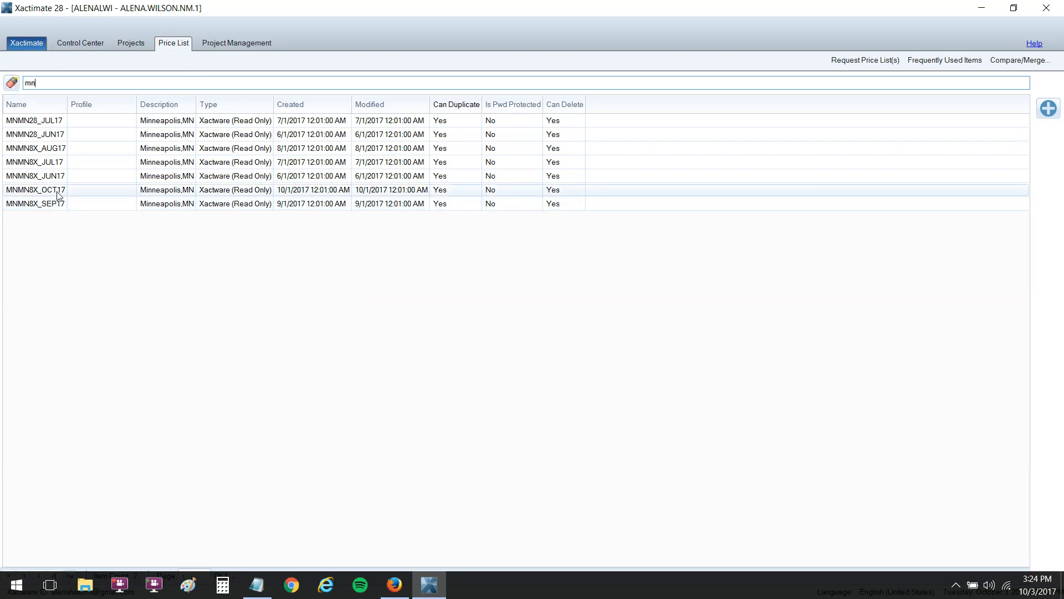
{"action": "left_click", "coordinate": [34, 190]}
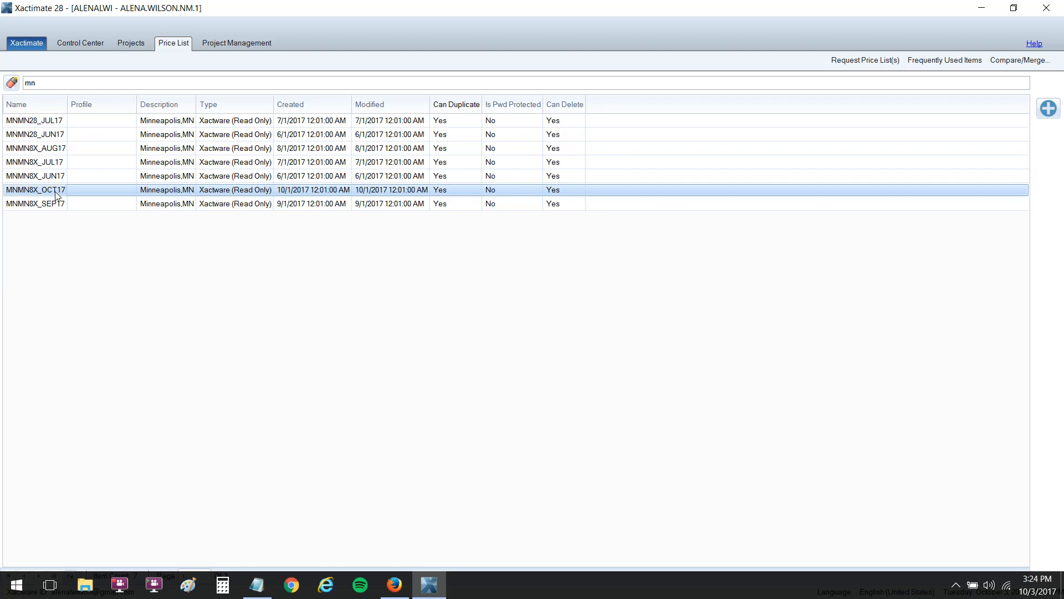
{"action": "right_click", "coordinate": [35, 190]}
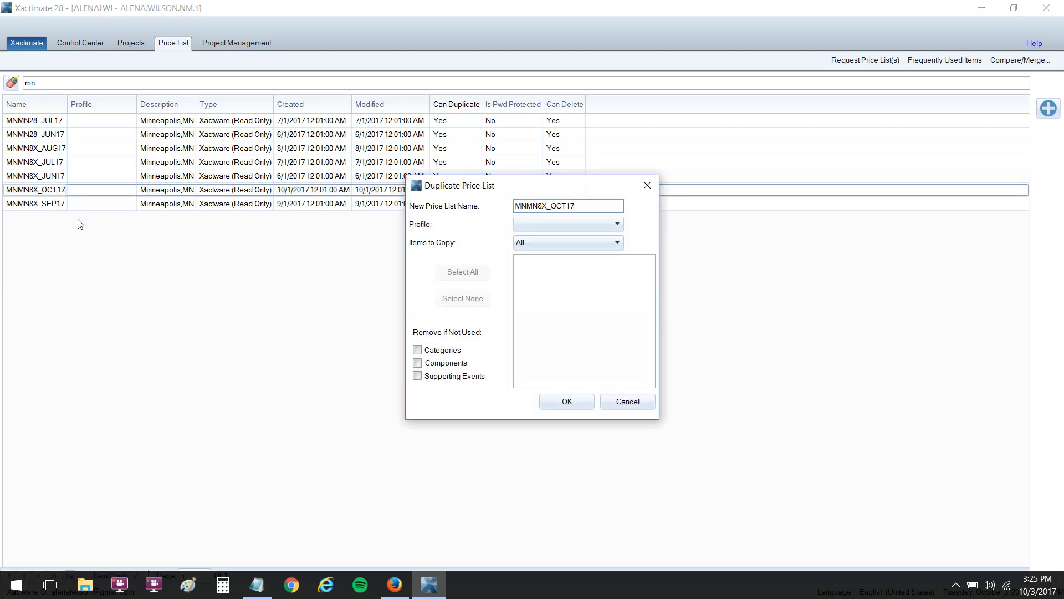
Step: Name the copy MNMN8X_OCT17_2, keep Items to Copy as All, and create it
{"action": "left_click", "coordinate": [569, 207]}
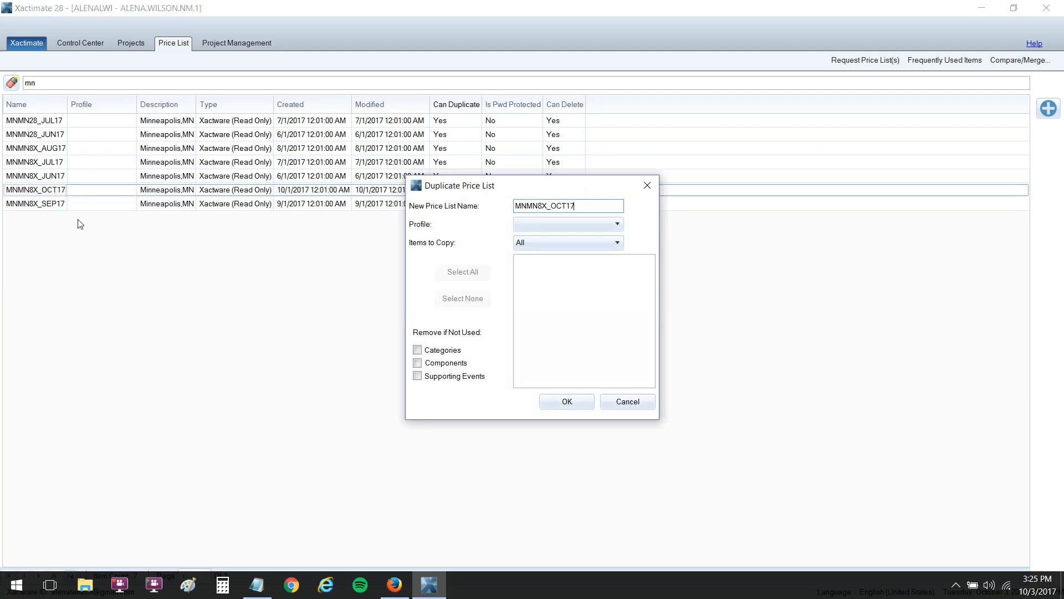
{"action": "type", "text": "_"}
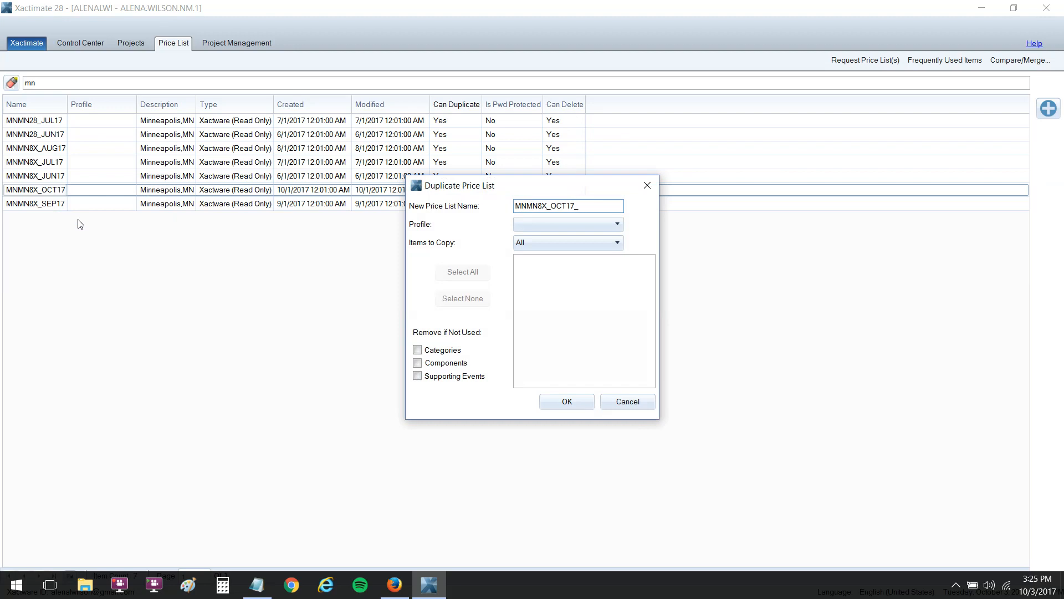
{"action": "mouse_move", "coordinate": [273, 182]}
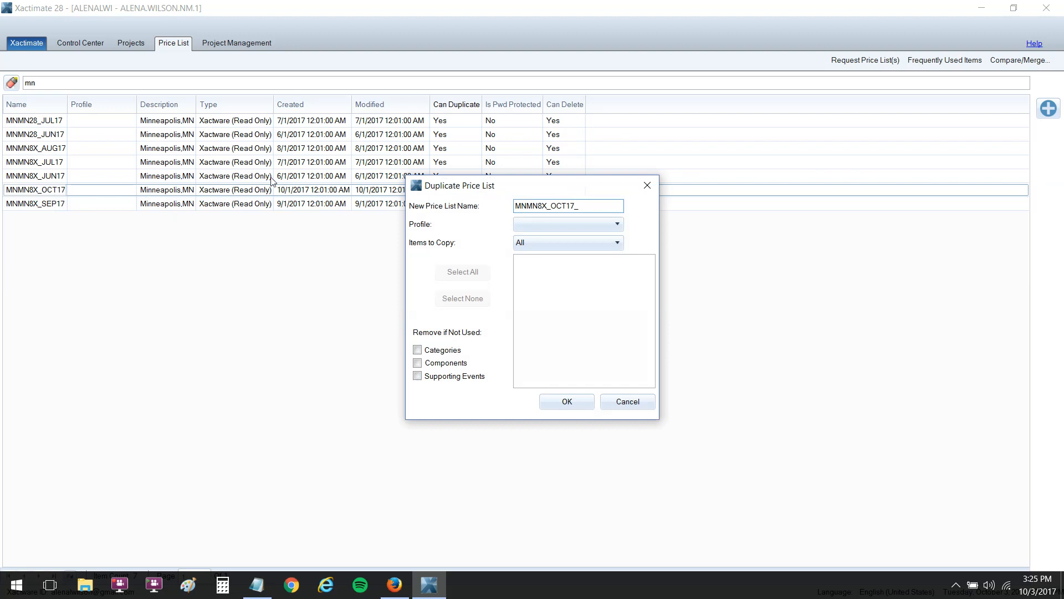
{"action": "mouse_move", "coordinate": [227, 204]}
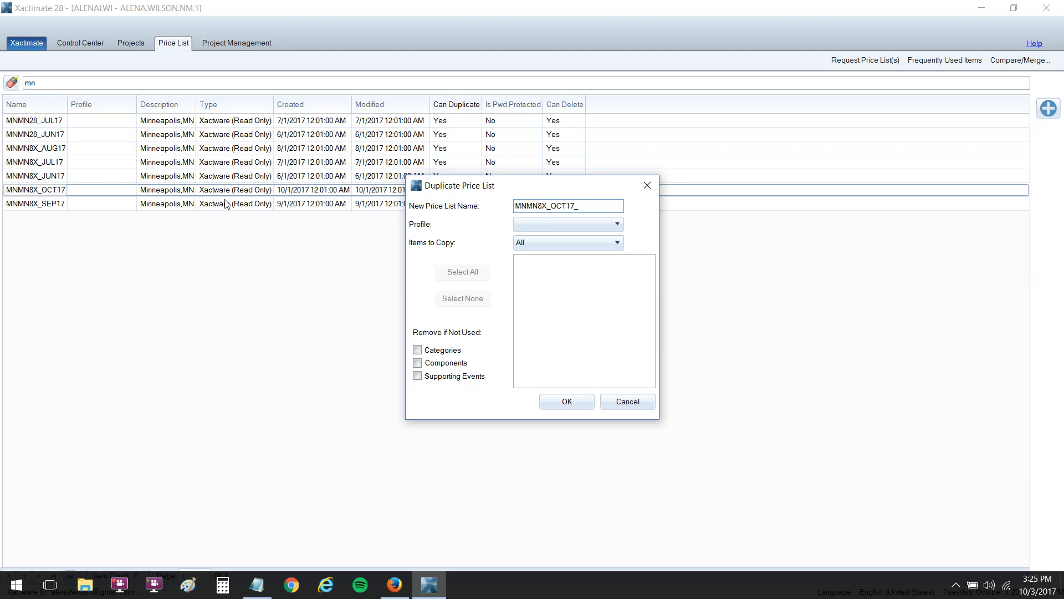
{"action": "type", "text": "2"}
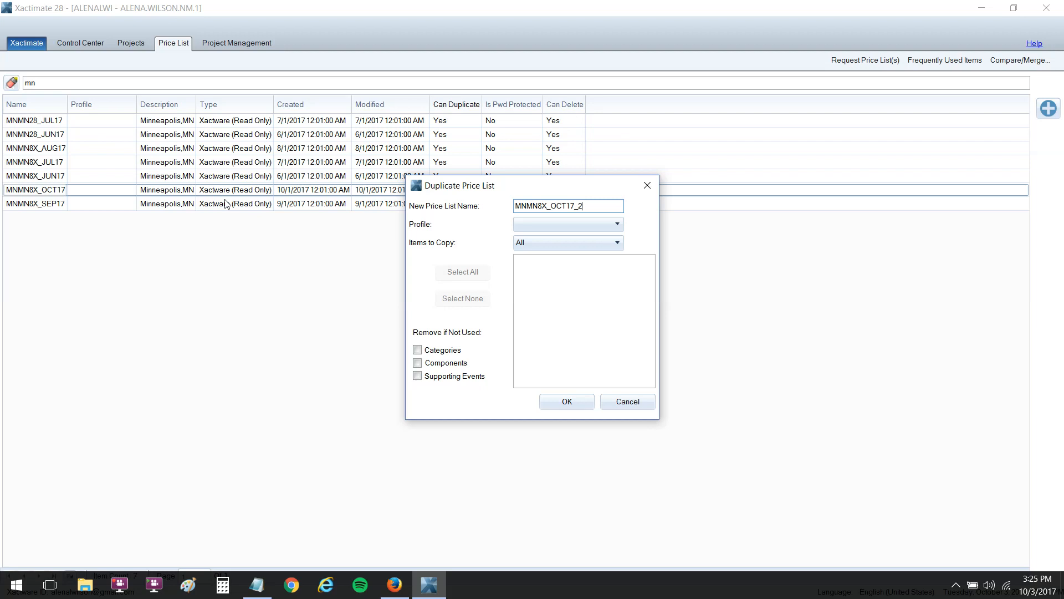
{"action": "left_click", "coordinate": [615, 224]}
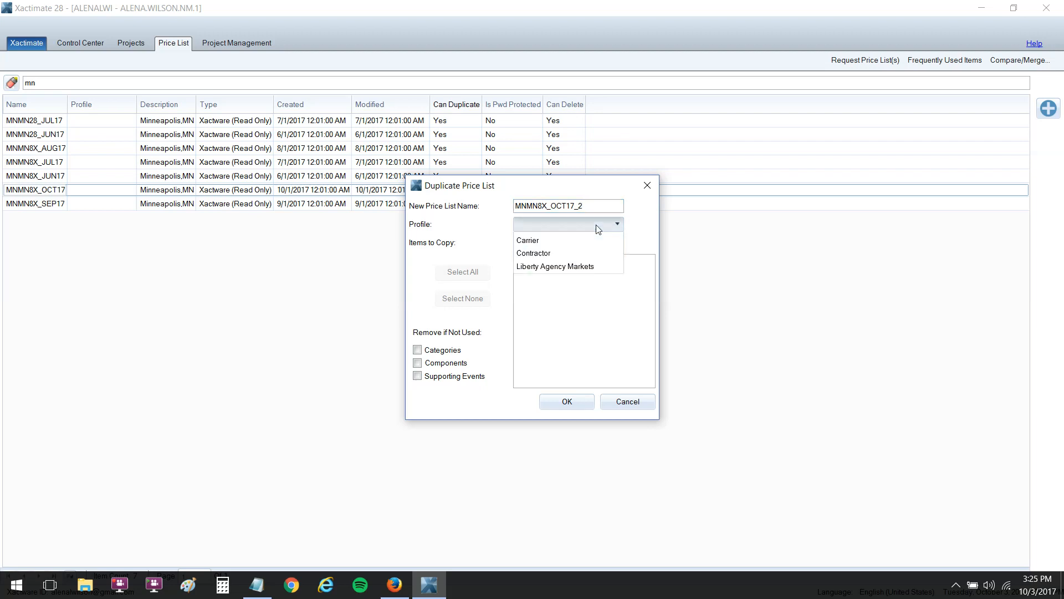
{"action": "mouse_move", "coordinate": [589, 265]}
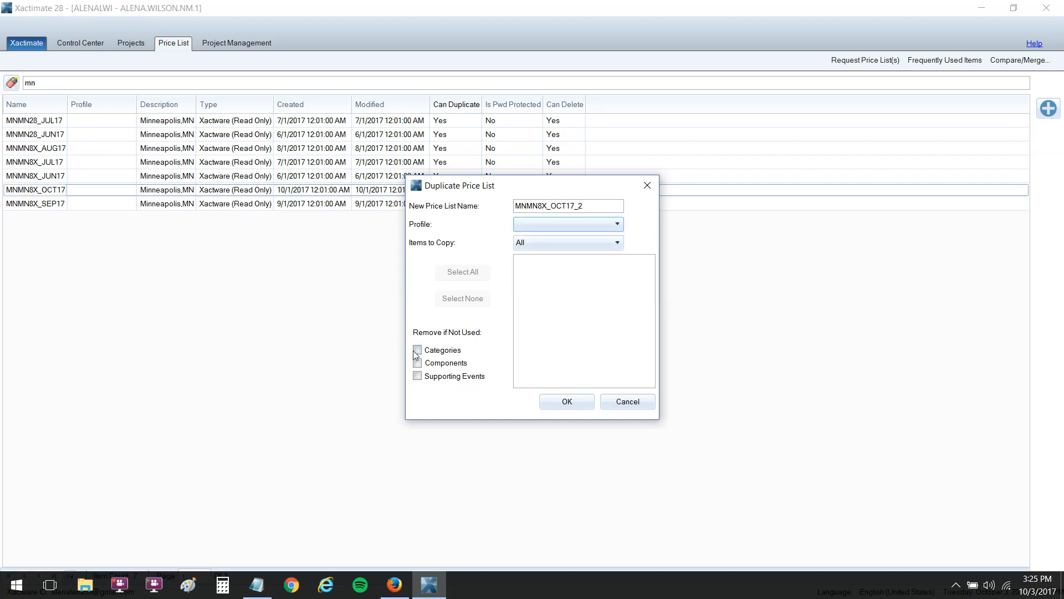
{"action": "left_click", "coordinate": [615, 243]}
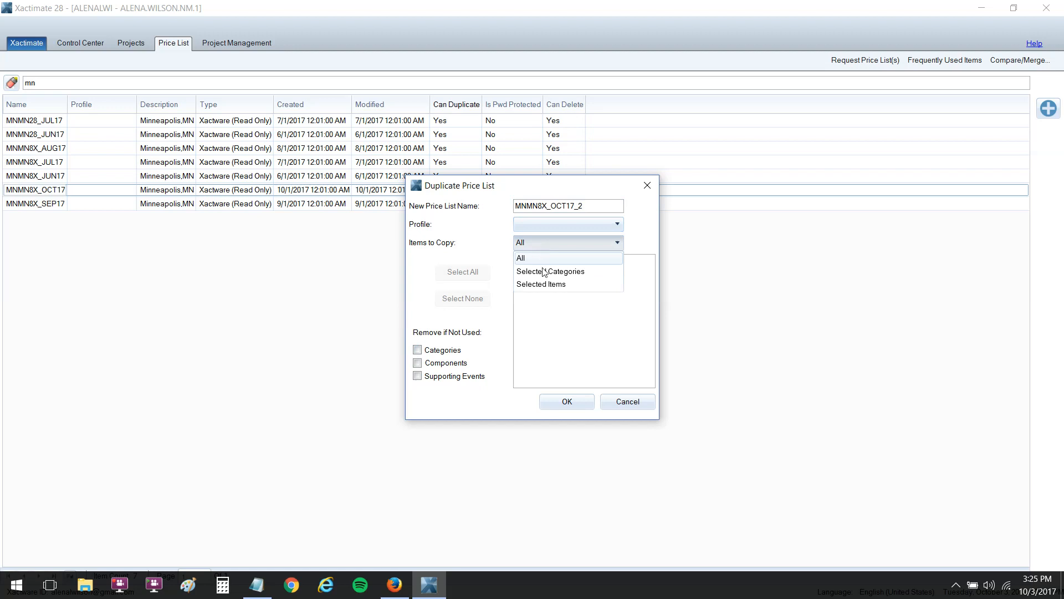
{"action": "mouse_move", "coordinate": [540, 284]}
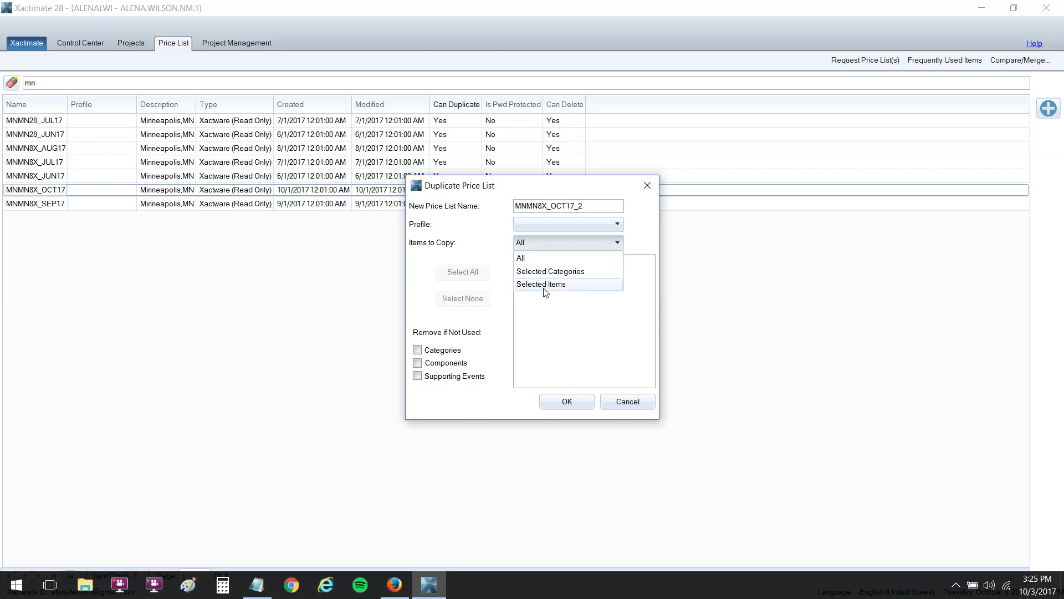
{"action": "left_click", "coordinate": [520, 258]}
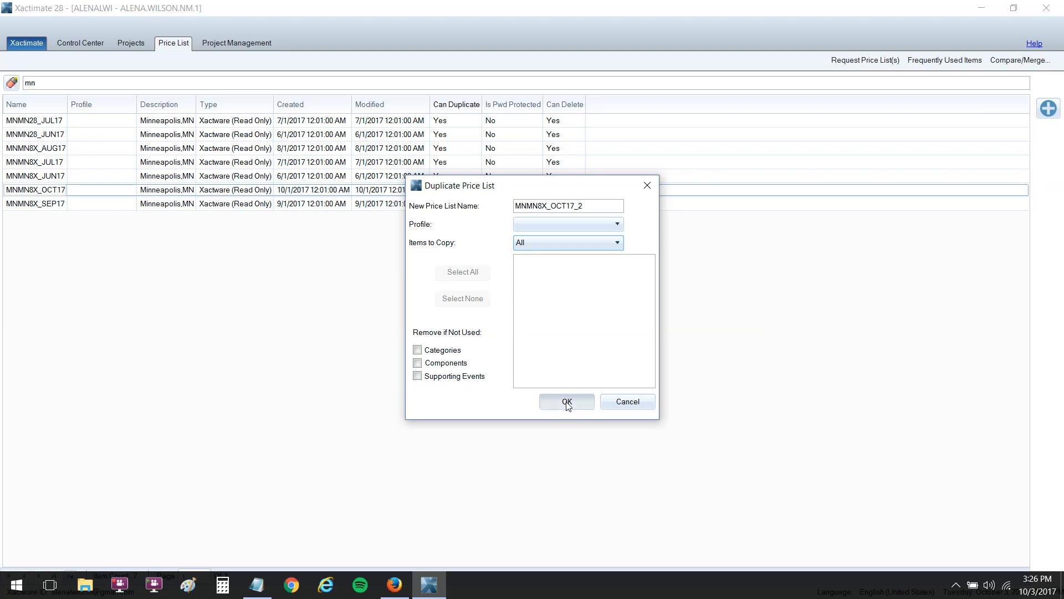
{"action": "mouse_move", "coordinate": [543, 403]}
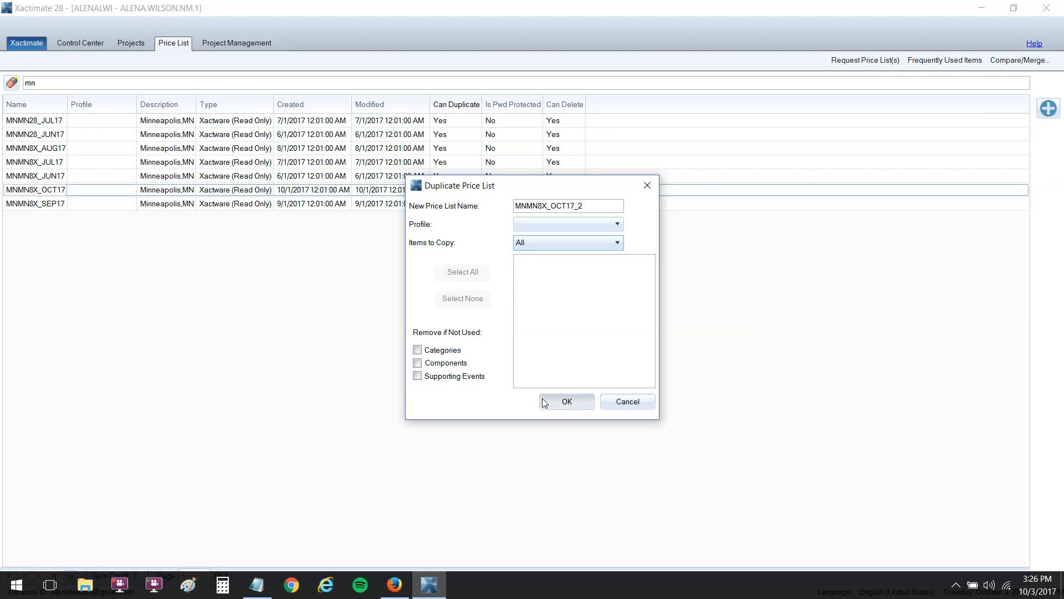
{"action": "left_click", "coordinate": [566, 402]}
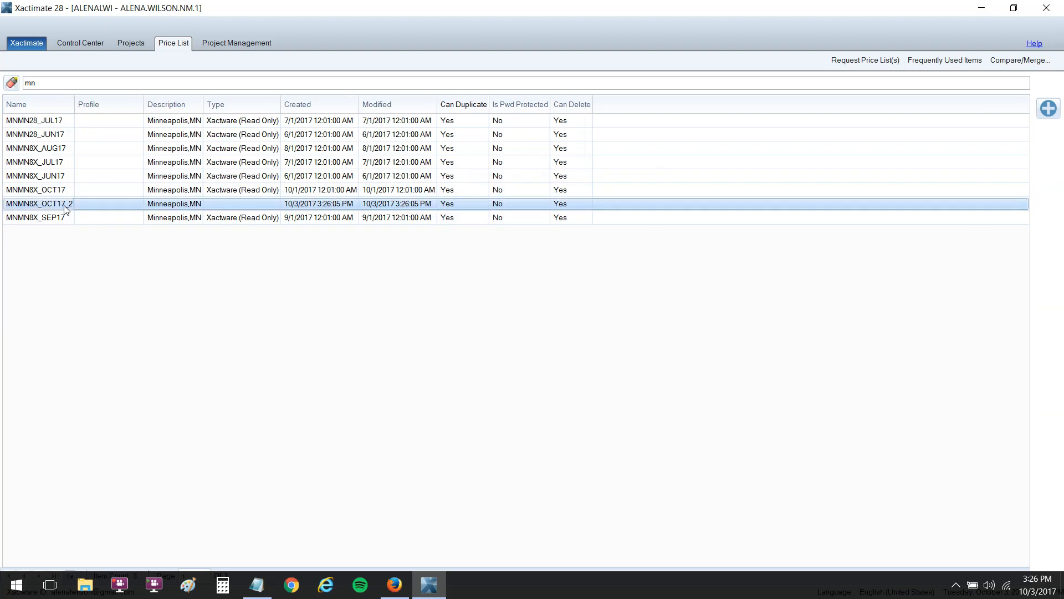
Step: Open MNMN8X_OCT17_2 in the Price List Editor and browse its components to the roofing items
{"action": "double_click", "coordinate": [39, 202]}
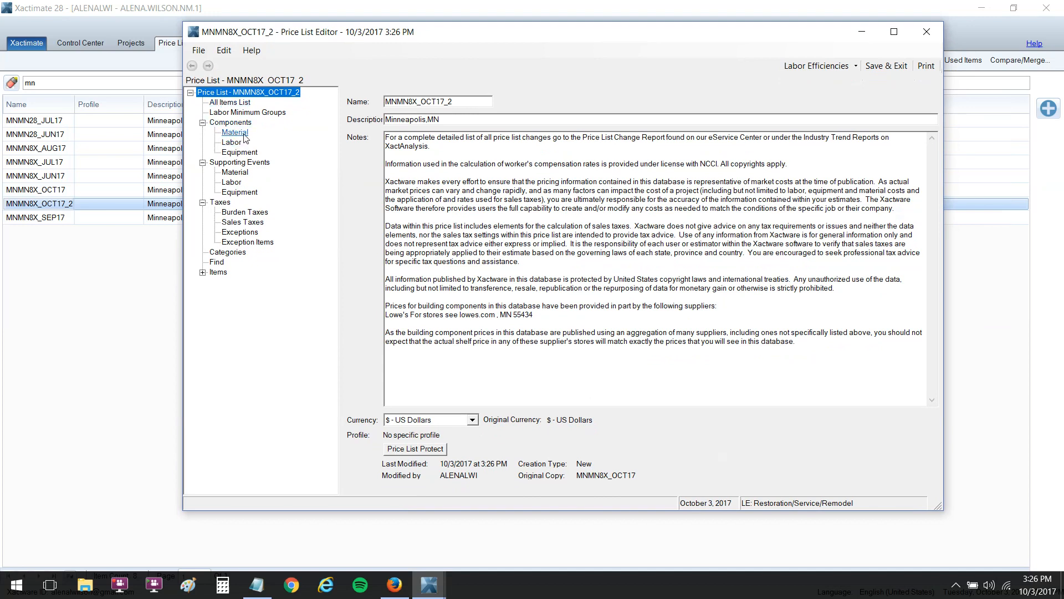
{"action": "left_click", "coordinate": [232, 141]}
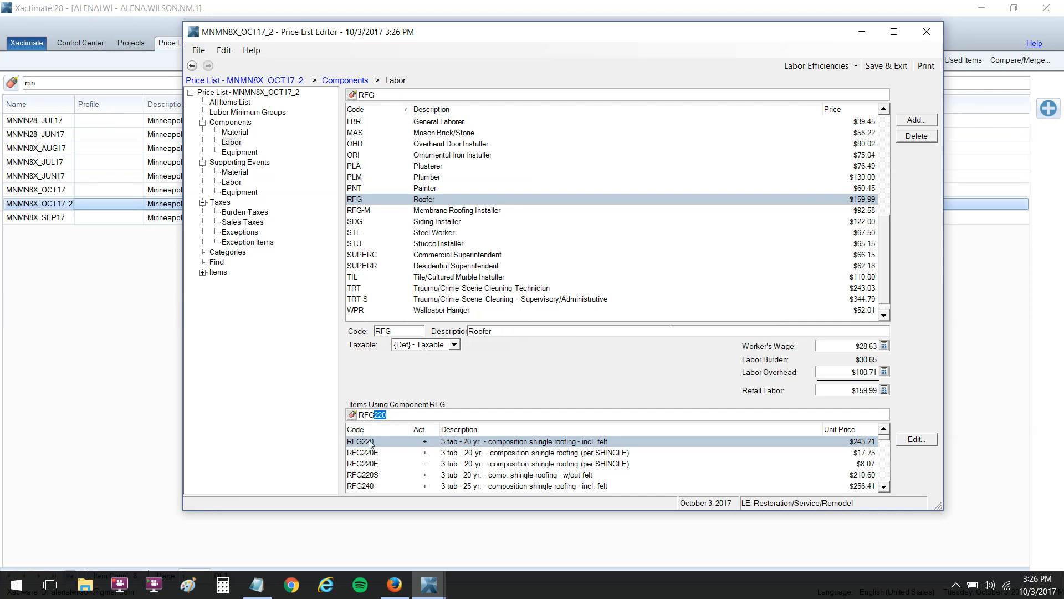
{"action": "scroll", "scroll_direction": "down", "scroll_amount": 3}
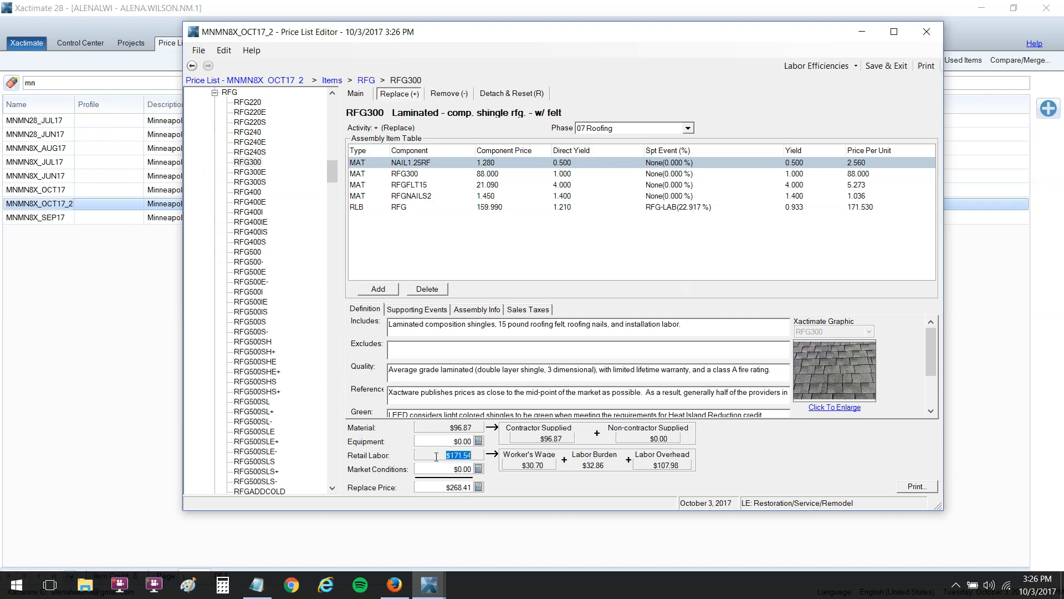
Step: Review RFG300's remove and replace pricing with $20.00 market conditions, then Save & Exit
{"action": "left_click", "coordinate": [448, 468]}
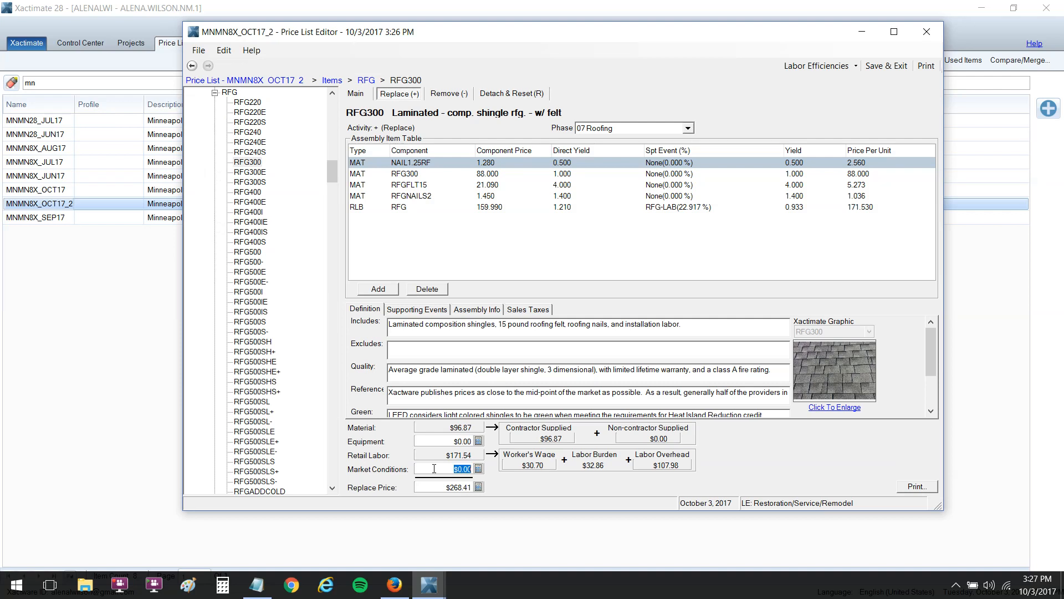
{"action": "left_click", "coordinate": [446, 93]}
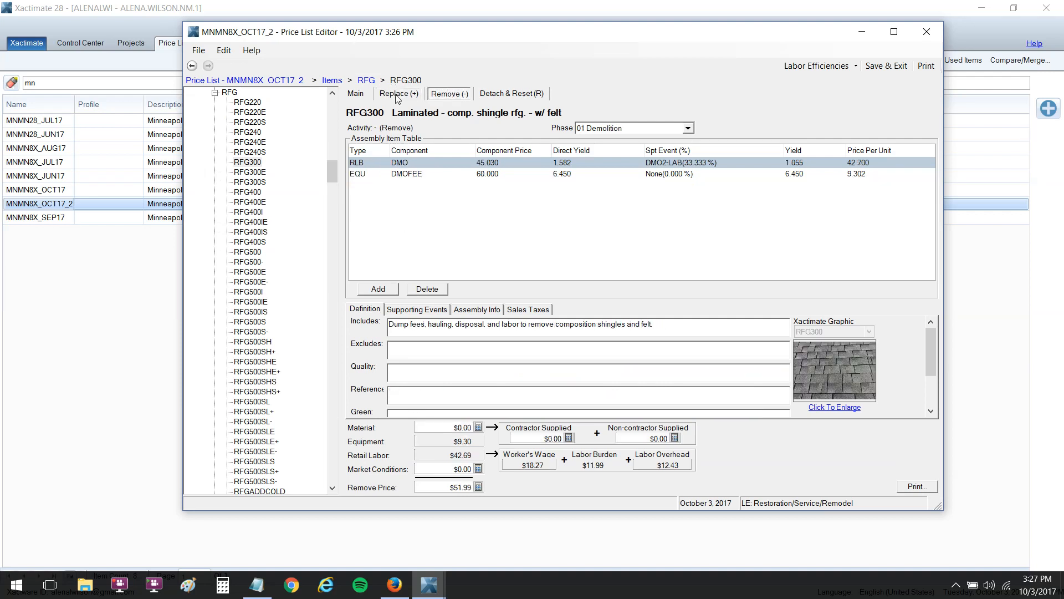
{"action": "mouse_move", "coordinate": [456, 101]}
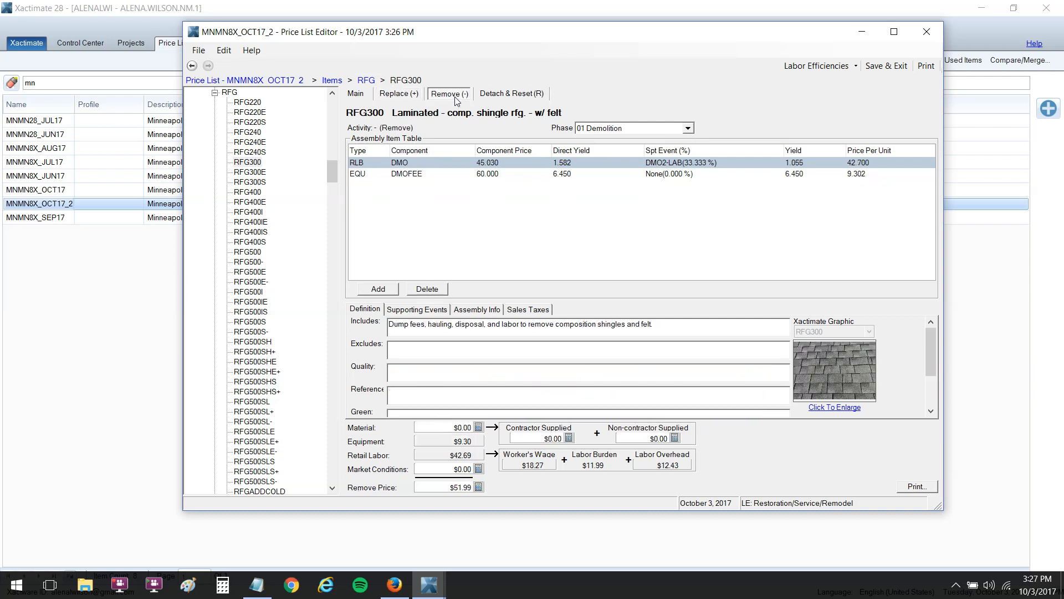
{"action": "left_click", "coordinate": [398, 93]}
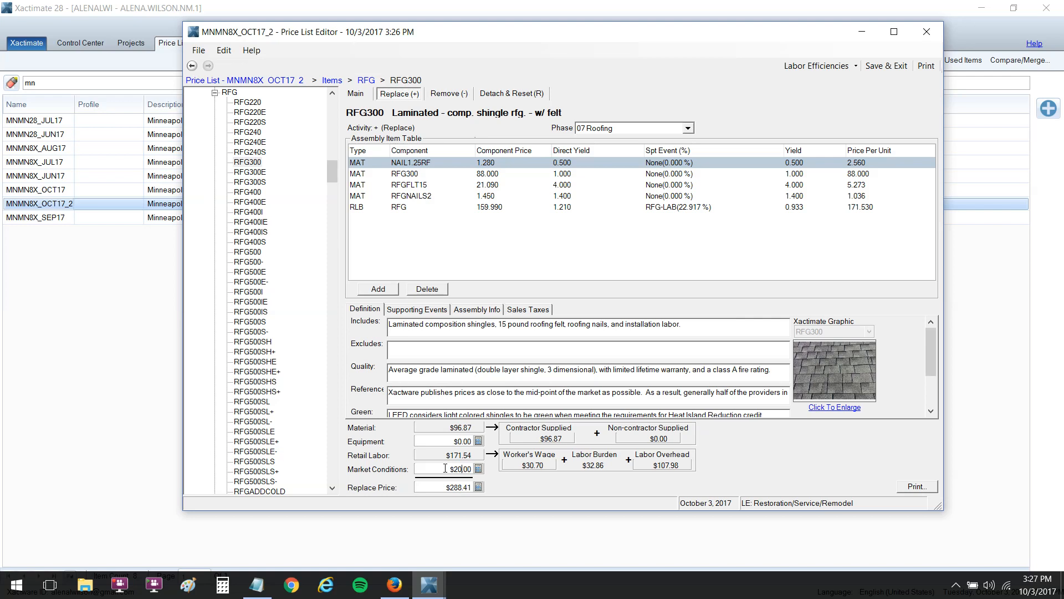
{"action": "mouse_move", "coordinate": [878, 81]}
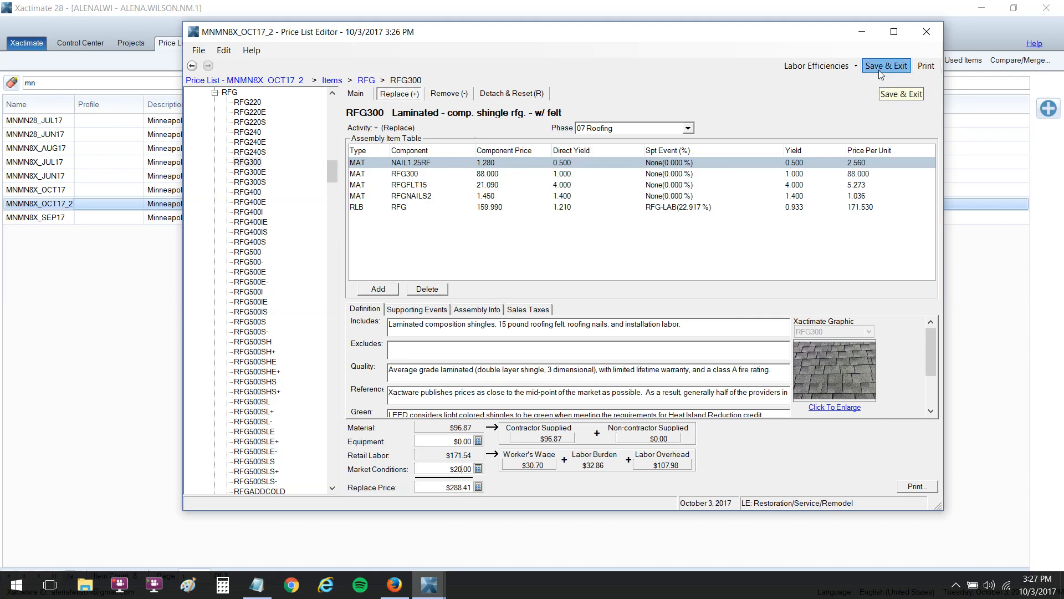
{"action": "left_click", "coordinate": [886, 65]}
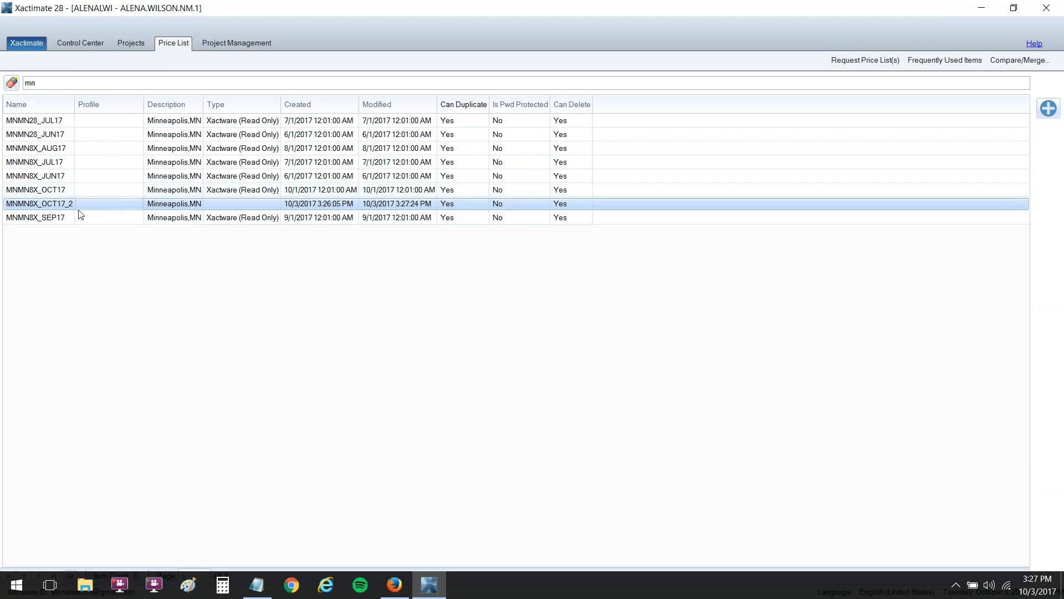
Step: Assign MNMN8X_OCT17_2 as the FUN estimate's price list and confirm re-pricing
{"action": "left_click", "coordinate": [79, 43]}
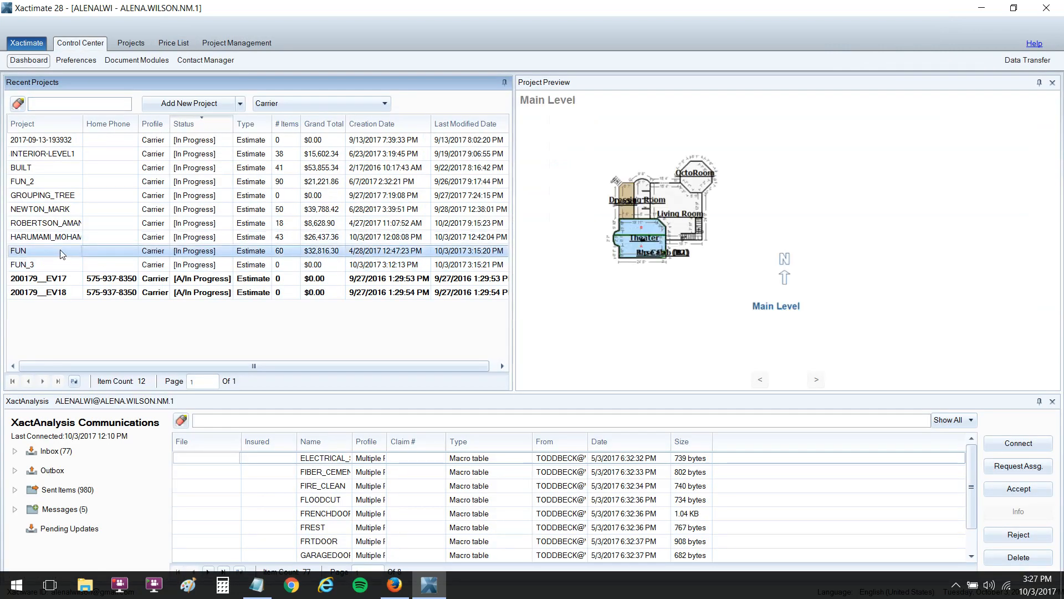
{"action": "double_click", "coordinate": [17, 251]}
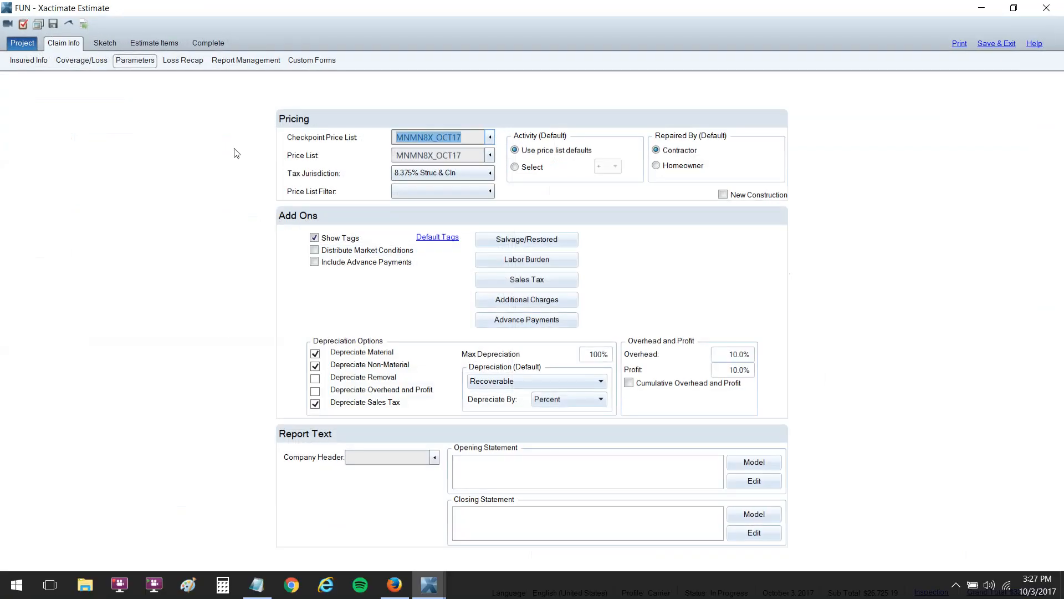
{"action": "left_click", "coordinate": [490, 155]}
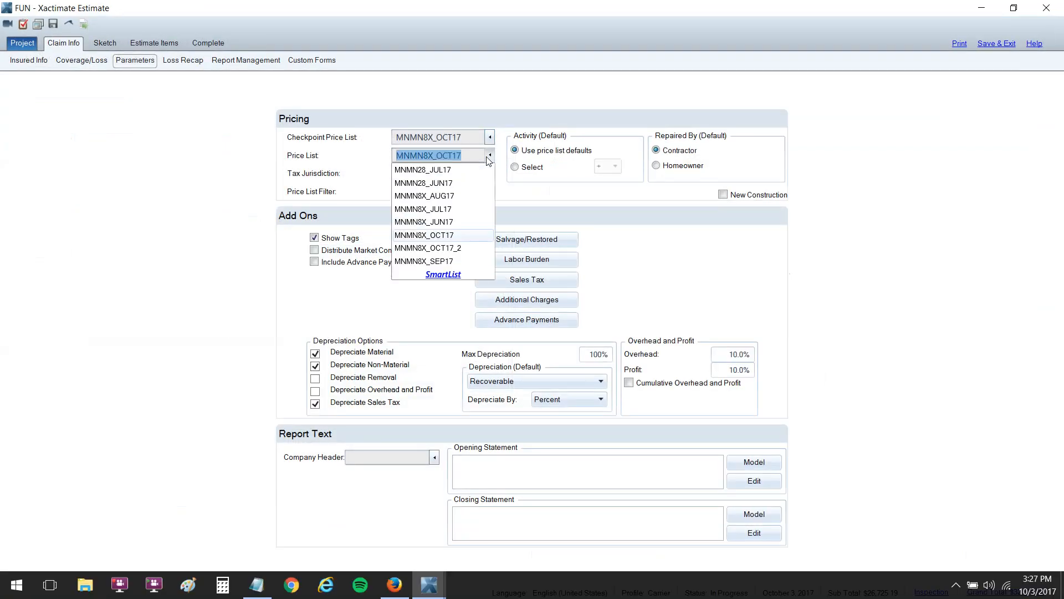
{"action": "left_click", "coordinate": [423, 235]}
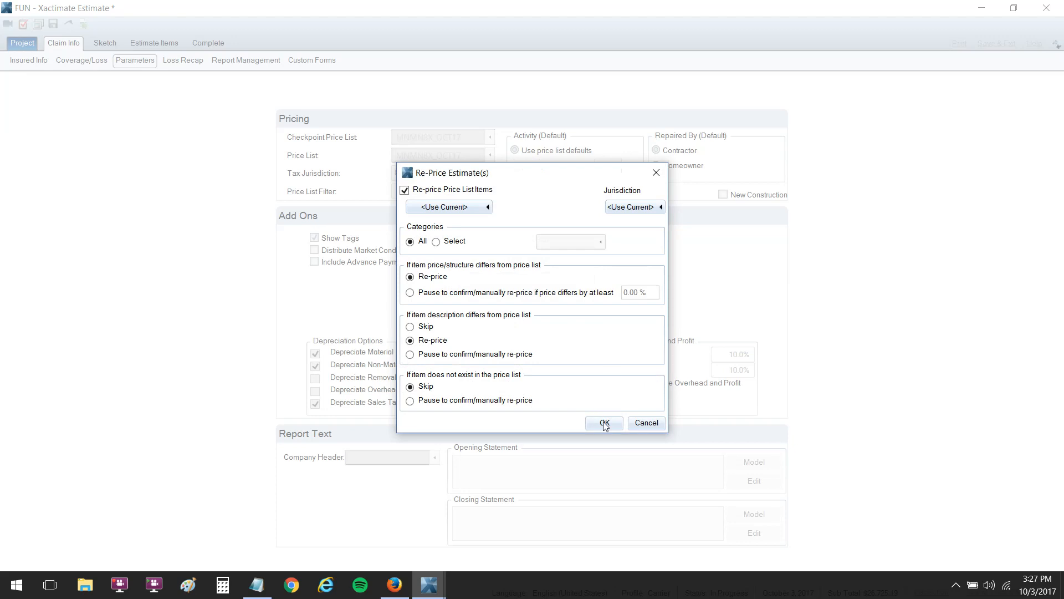
{"action": "left_click", "coordinate": [604, 423]}
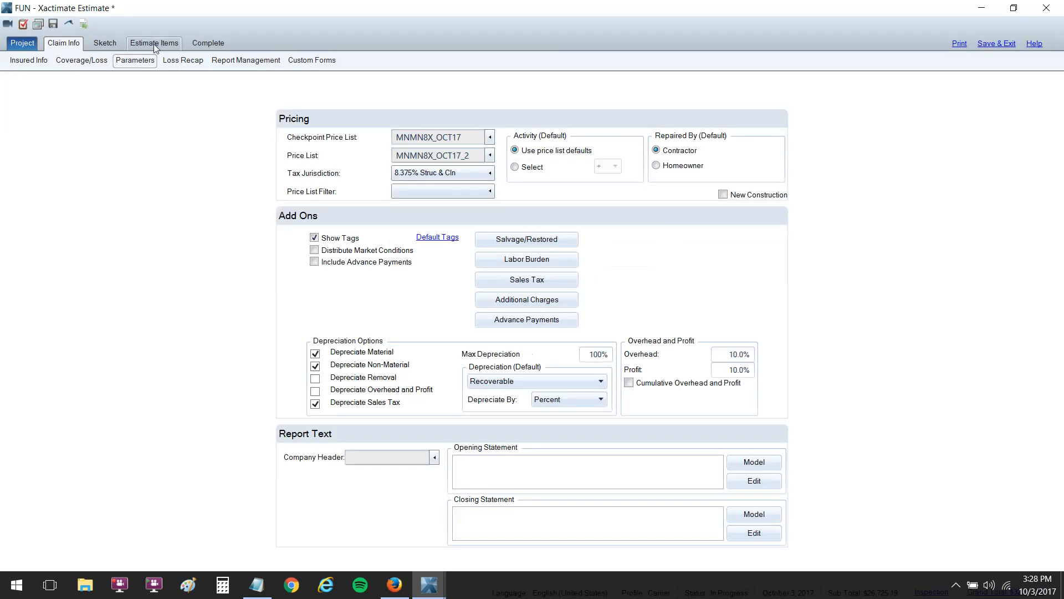
Step: Show RFG 300's unit price breakdown in Estimate Items, revealing $20.00 market conditions
{"action": "left_click", "coordinate": [153, 43]}
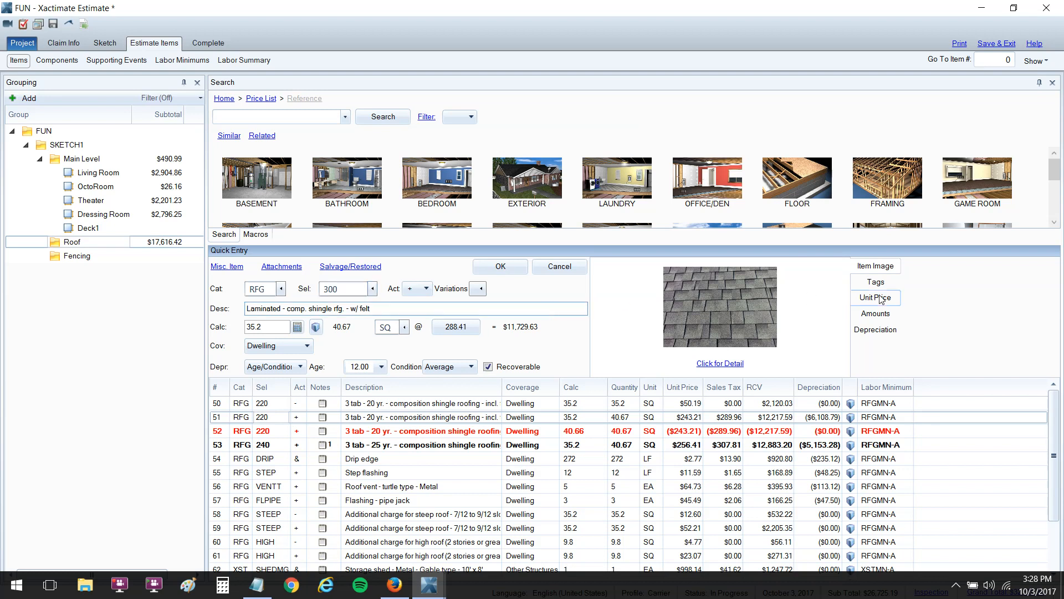
{"action": "left_click", "coordinate": [876, 297]}
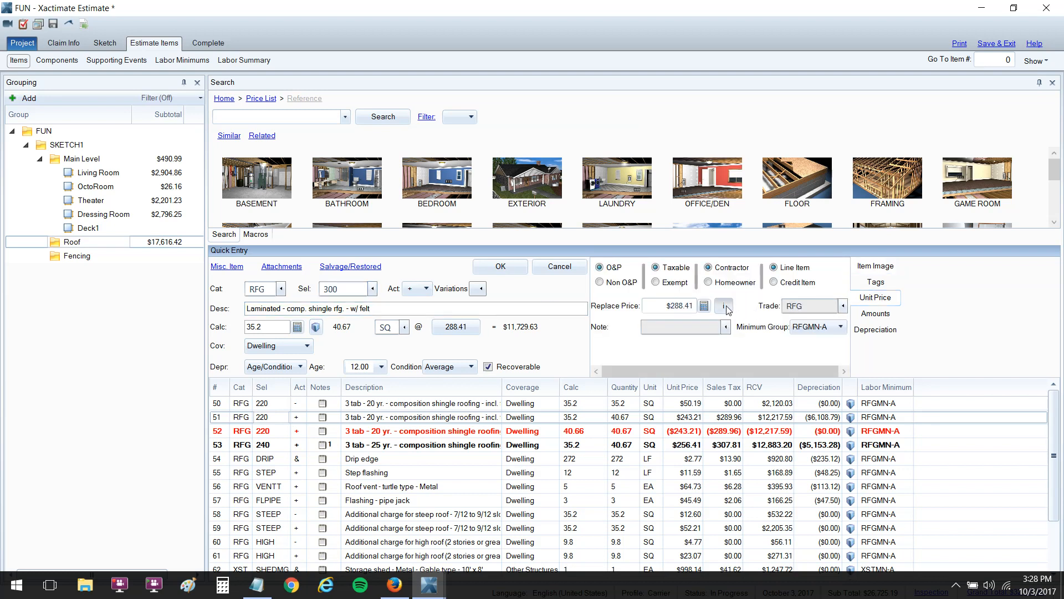
{"action": "left_click", "coordinate": [725, 306]}
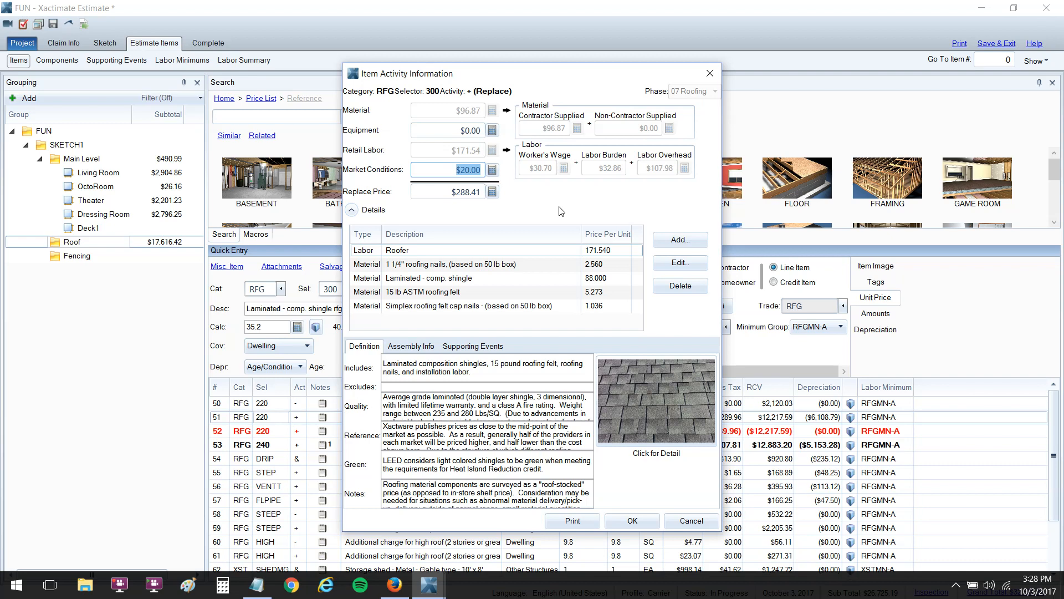
Step: Set RFG 300 market conditions to $35.00 for a $303.41 unit price and go back to Claim Info
{"action": "type", "text": "35.00"}
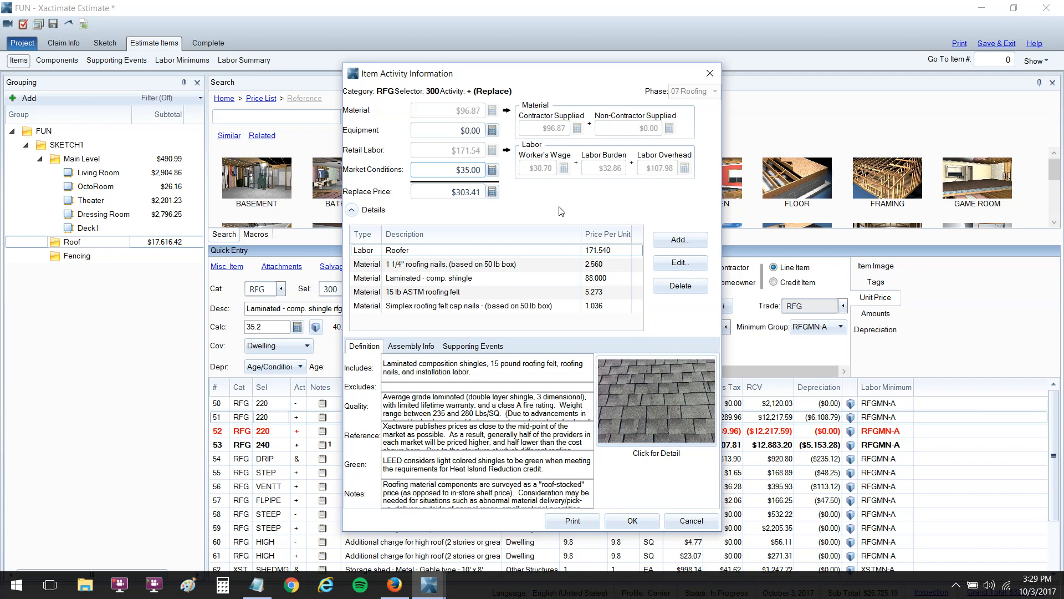
{"action": "left_click", "coordinate": [462, 170]}
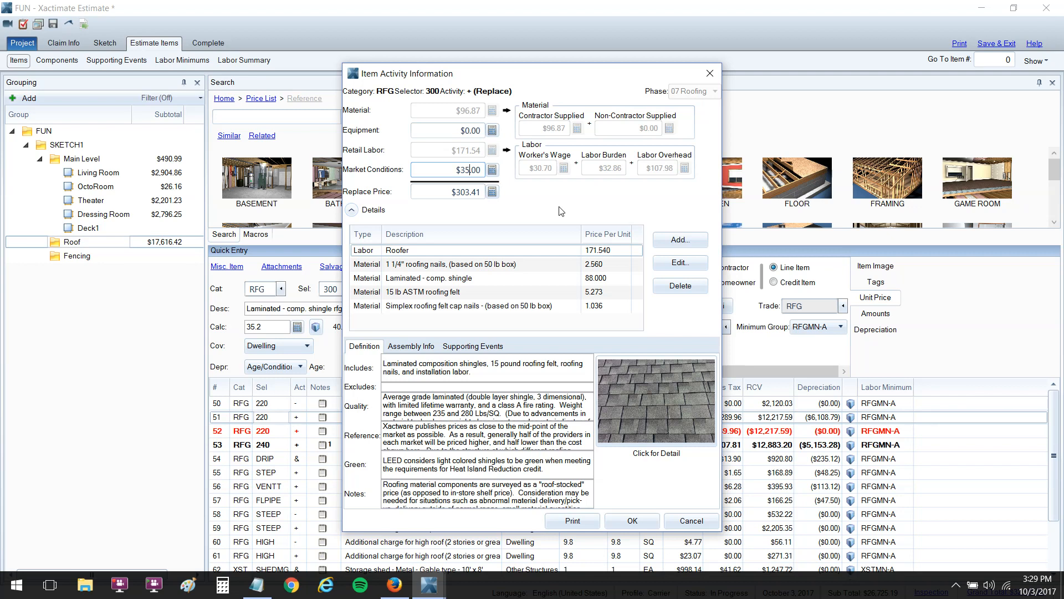
{"action": "left_click", "coordinate": [632, 521]}
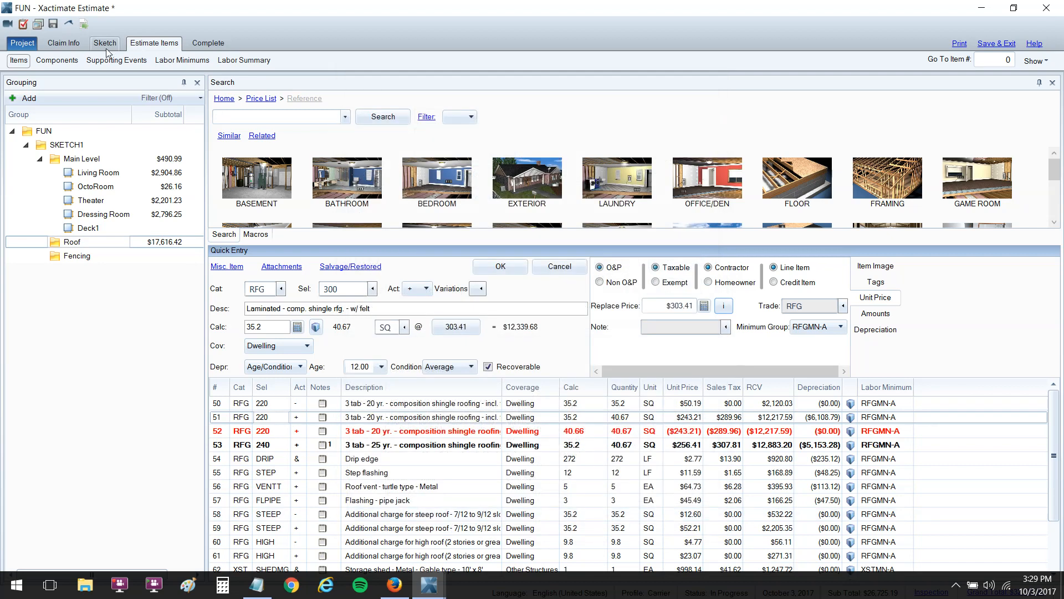
{"action": "left_click", "coordinate": [62, 43]}
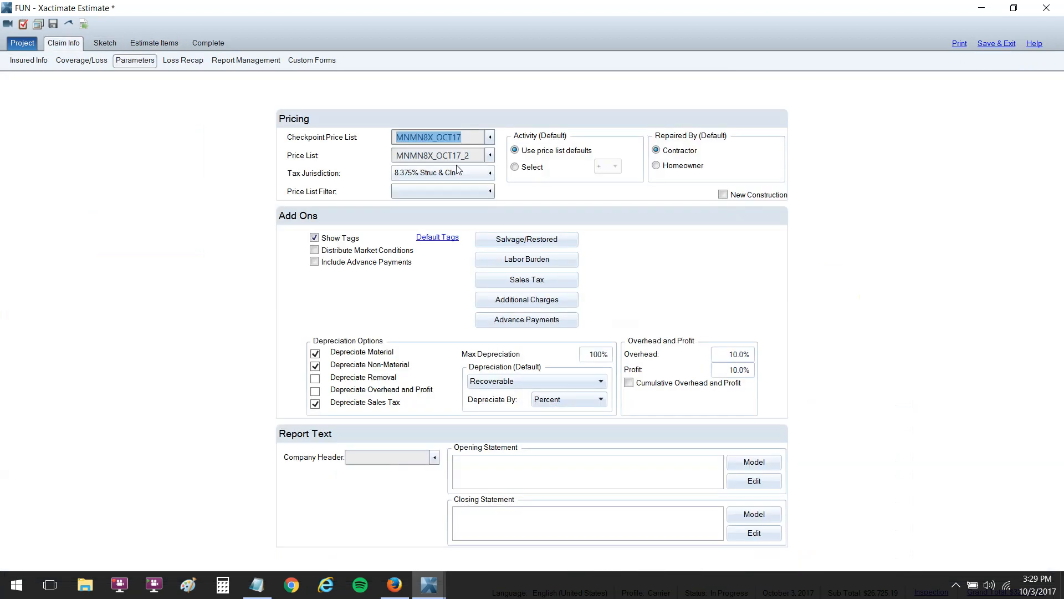
{"action": "mouse_move", "coordinate": [491, 156]}
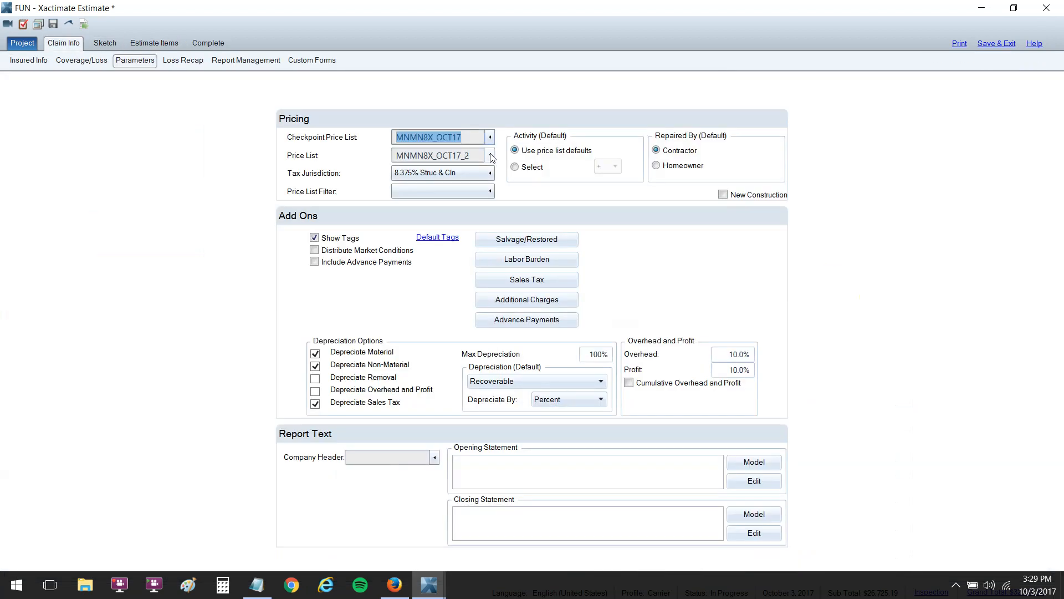